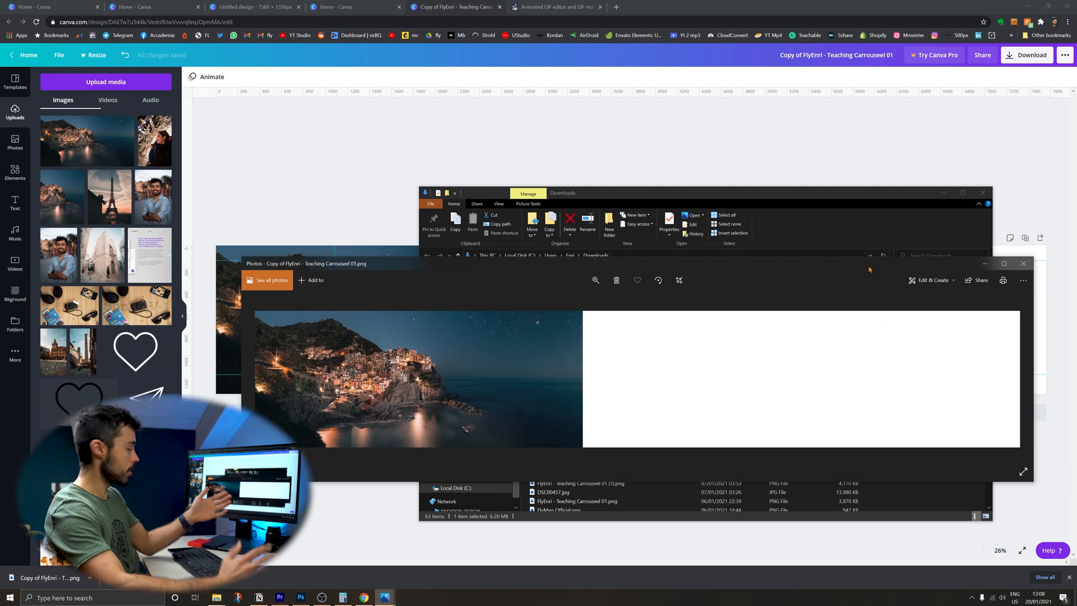
# Close the exported carousel preview and switch to the ezgif.com tab
pyautogui.click(555, 6)
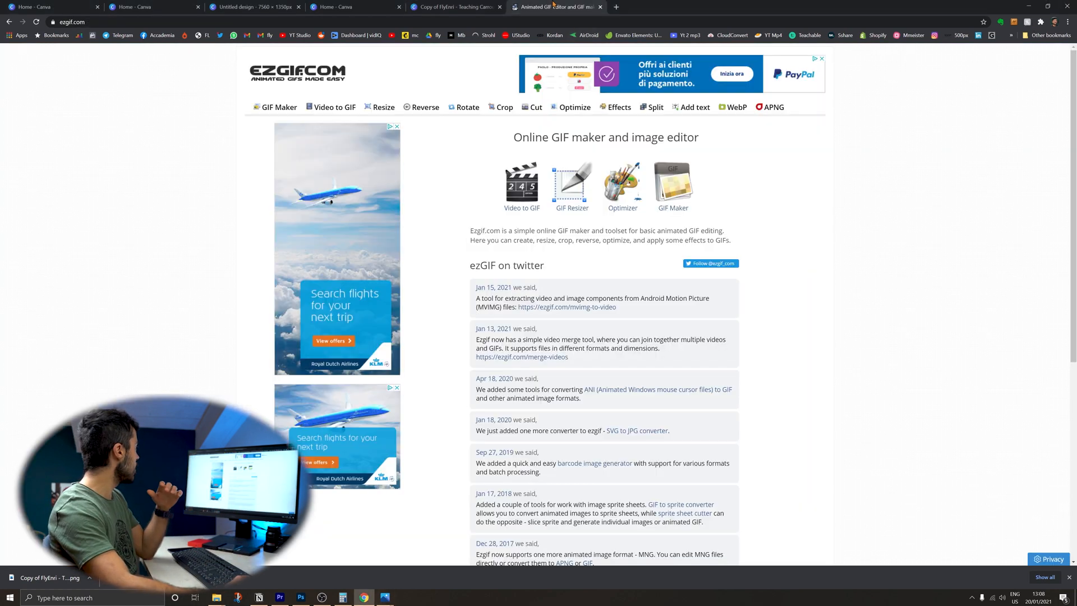
pyautogui.moveTo(645, 119)
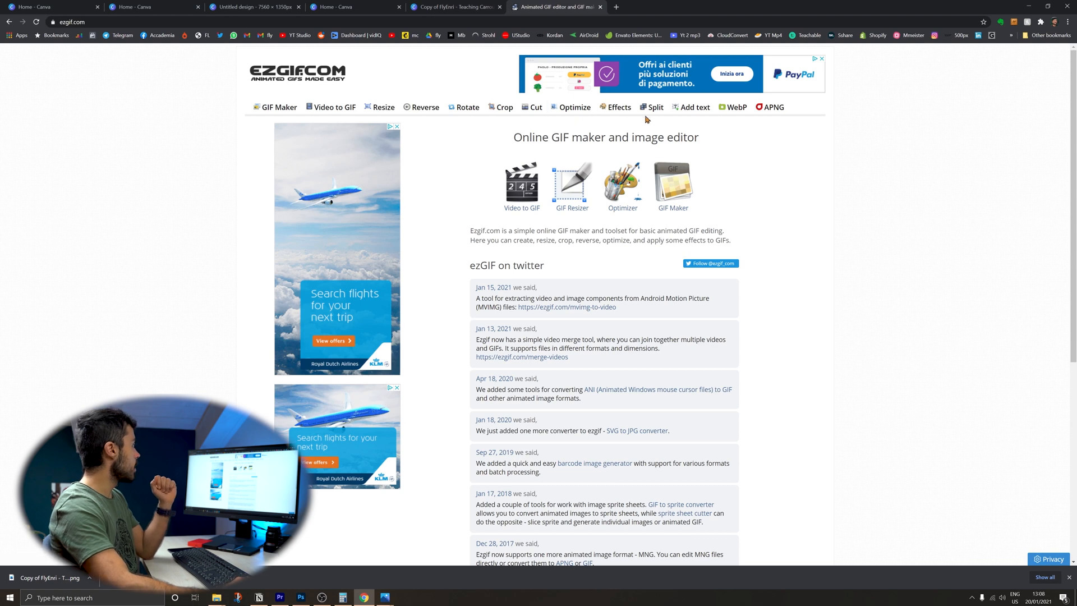
# Upload the exported carousel PNG to ezgif's sprite sheet cutter
pyautogui.click(655, 107)
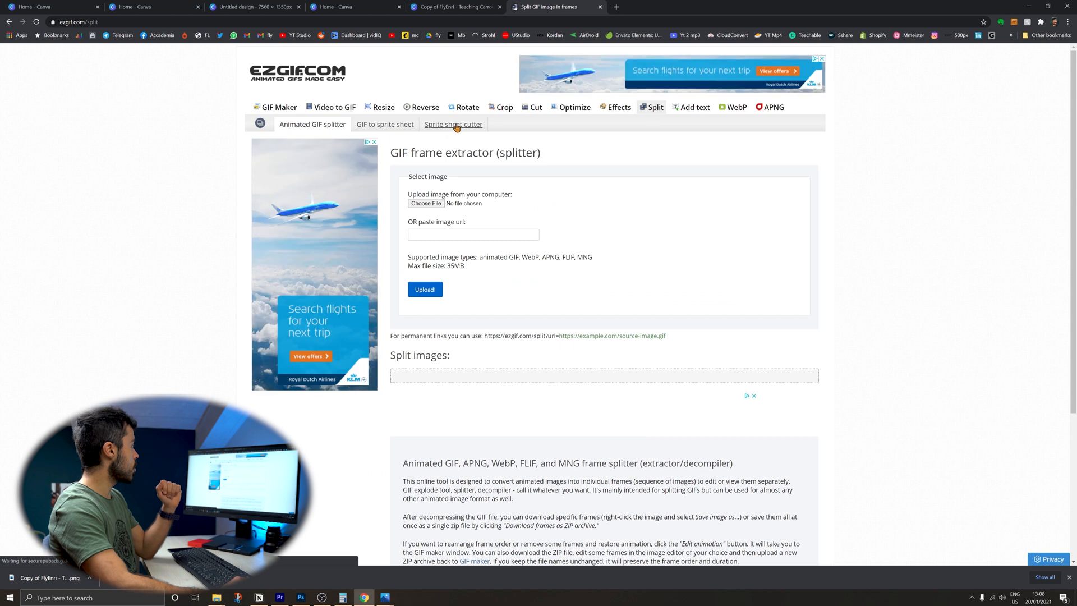
pyautogui.click(453, 124)
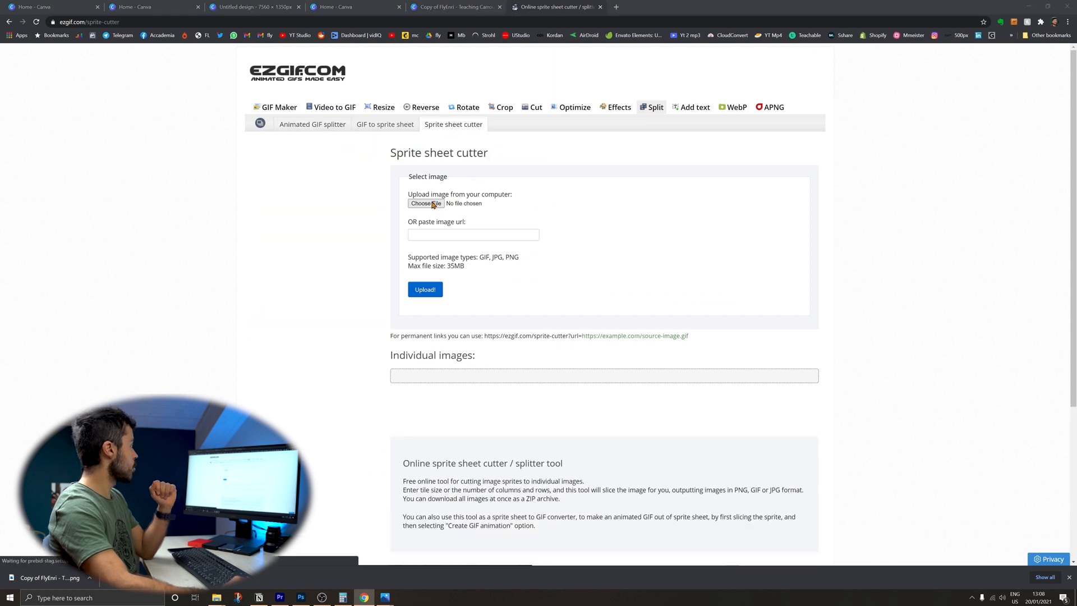
pyautogui.click(426, 203)
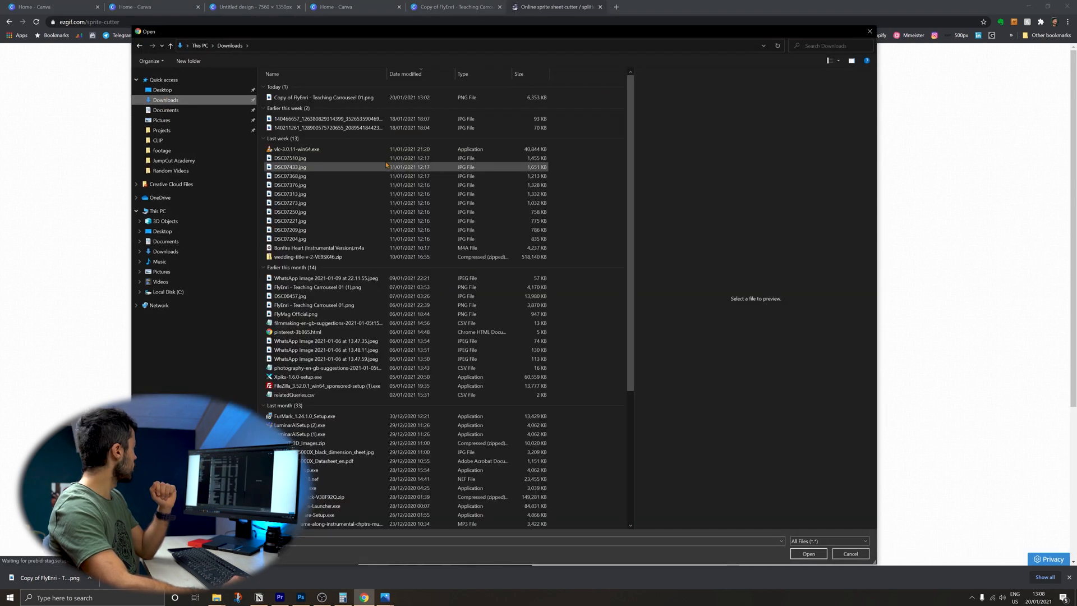
pyautogui.click(808, 554)
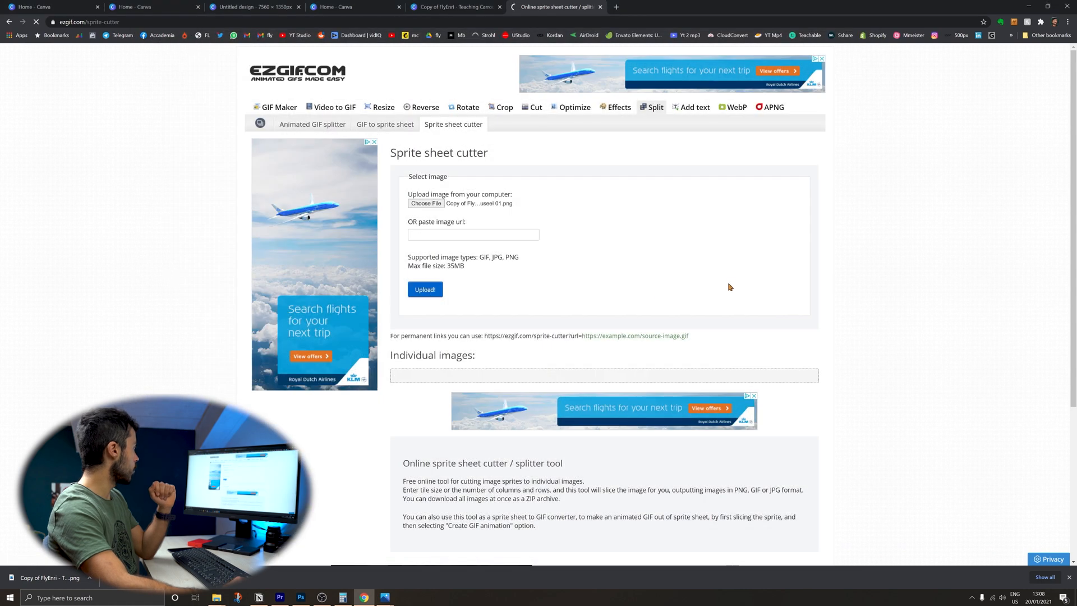
pyautogui.click(425, 289)
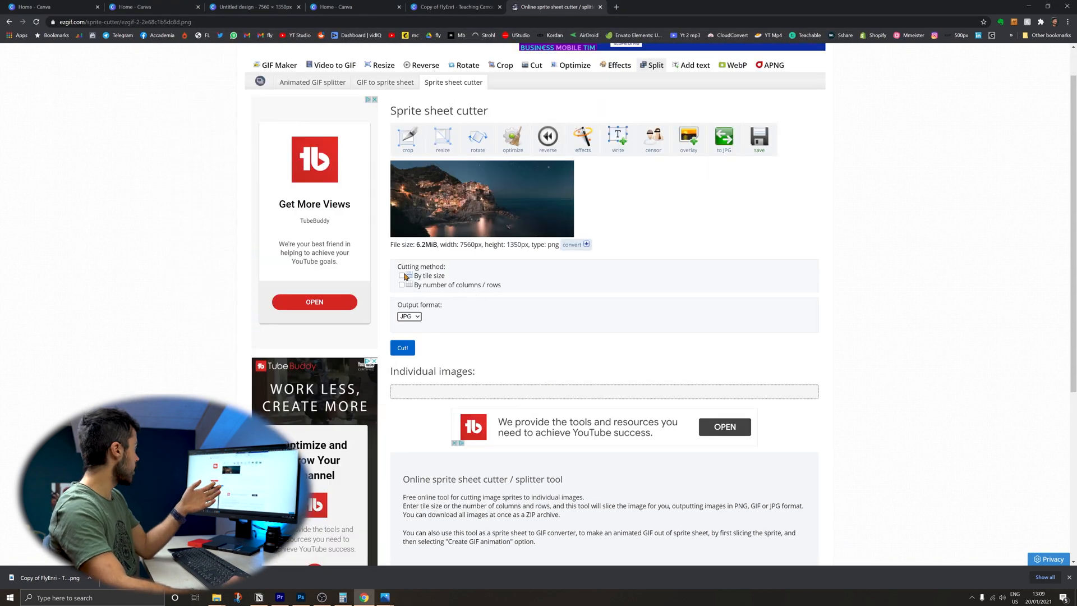
# Cut the image by tile size into 1080×1350 JPG tiles and download them as a ZIP
pyautogui.click(401, 275)
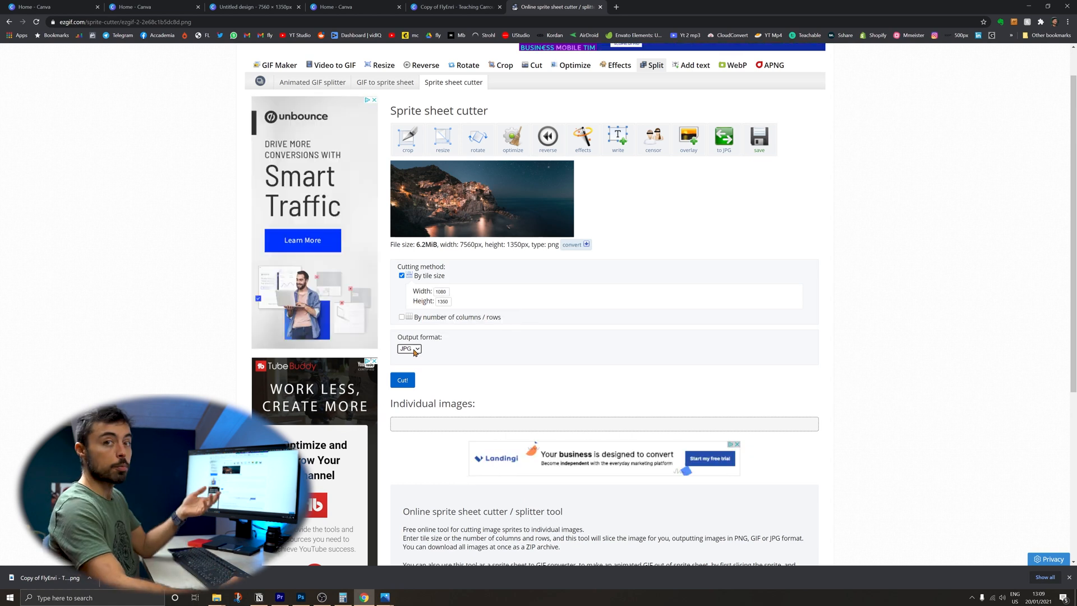
pyautogui.click(403, 380)
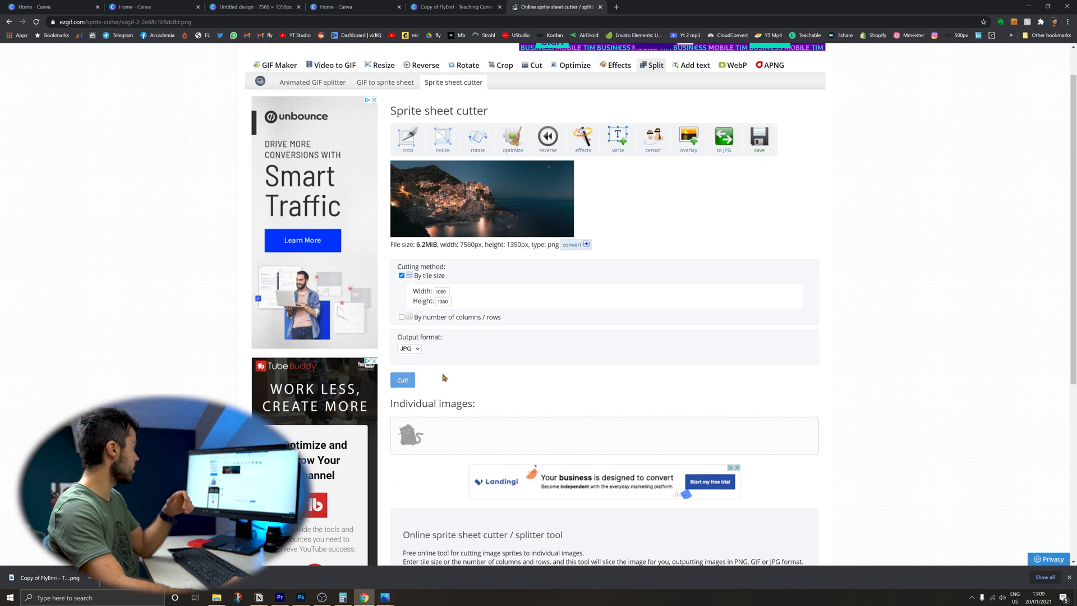
pyautogui.click(402, 380)
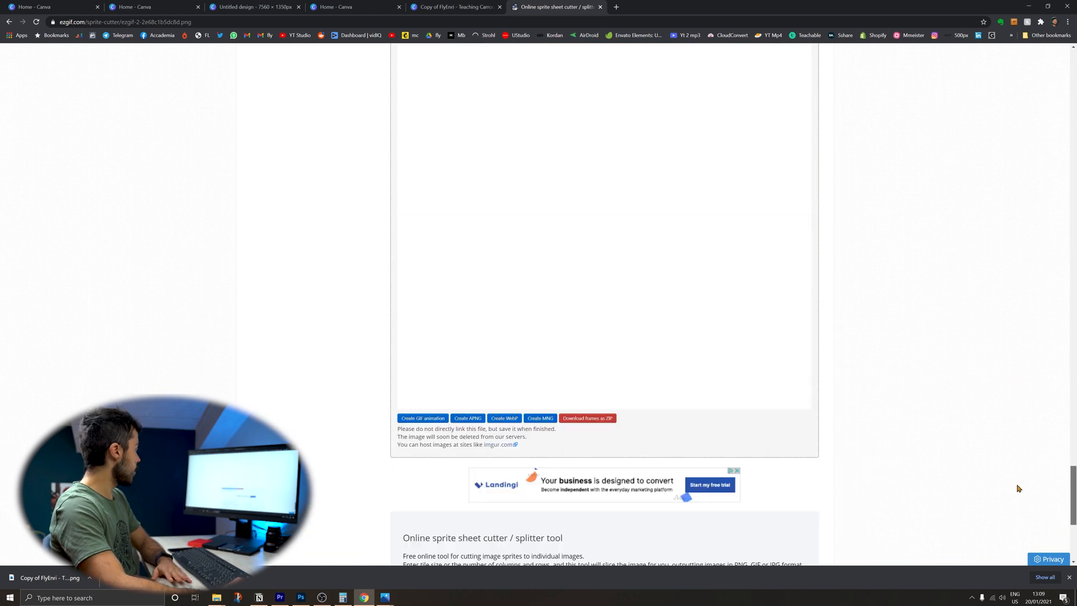
pyautogui.click(588, 418)
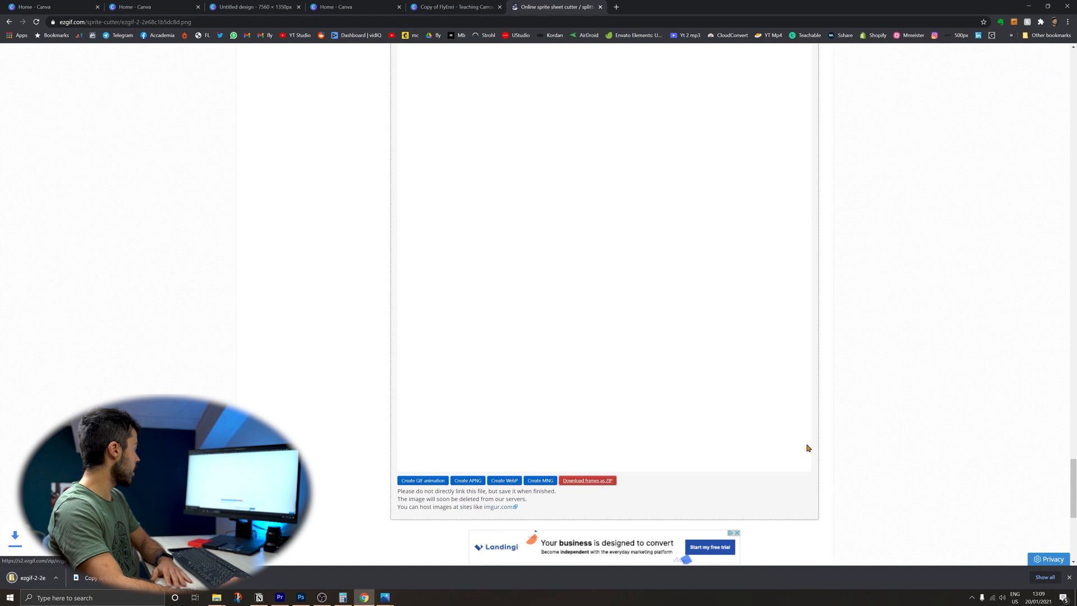
pyautogui.click(246, 7)
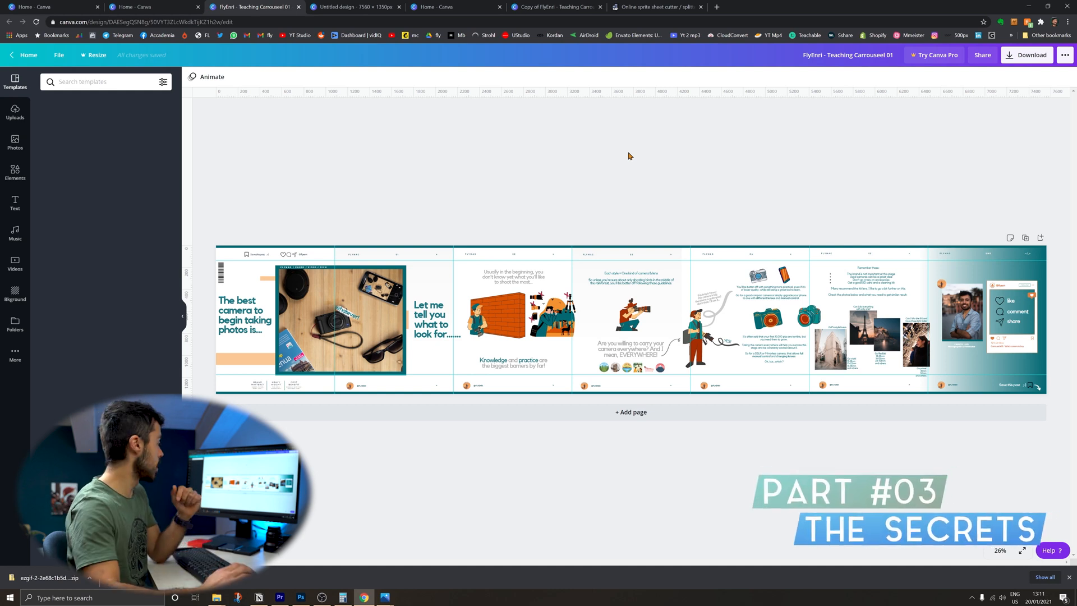
pyautogui.moveTo(698, 181)
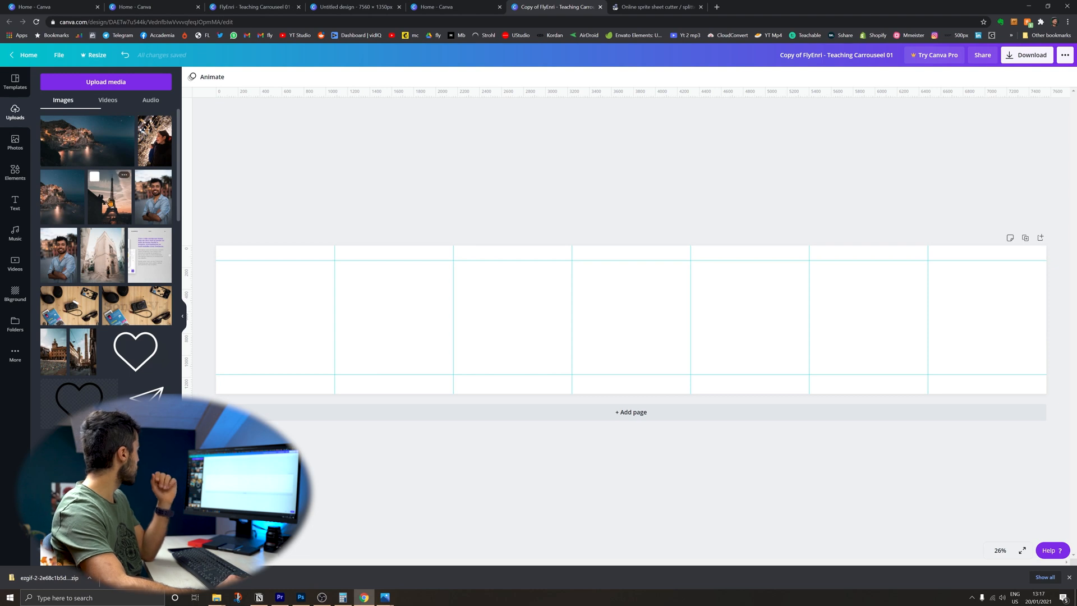
# Place the night cliffside village photo, then overlap the white building photo against it
pyautogui.moveTo(85, 141); pyautogui.dragTo(630, 320)
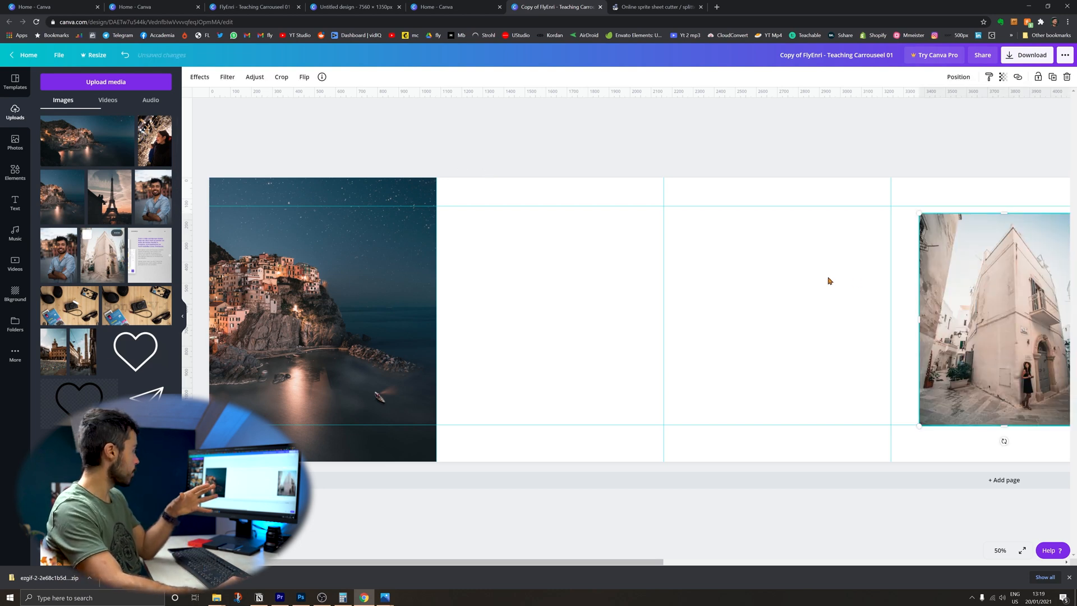
pyautogui.moveTo(992, 319); pyautogui.dragTo(537, 313)
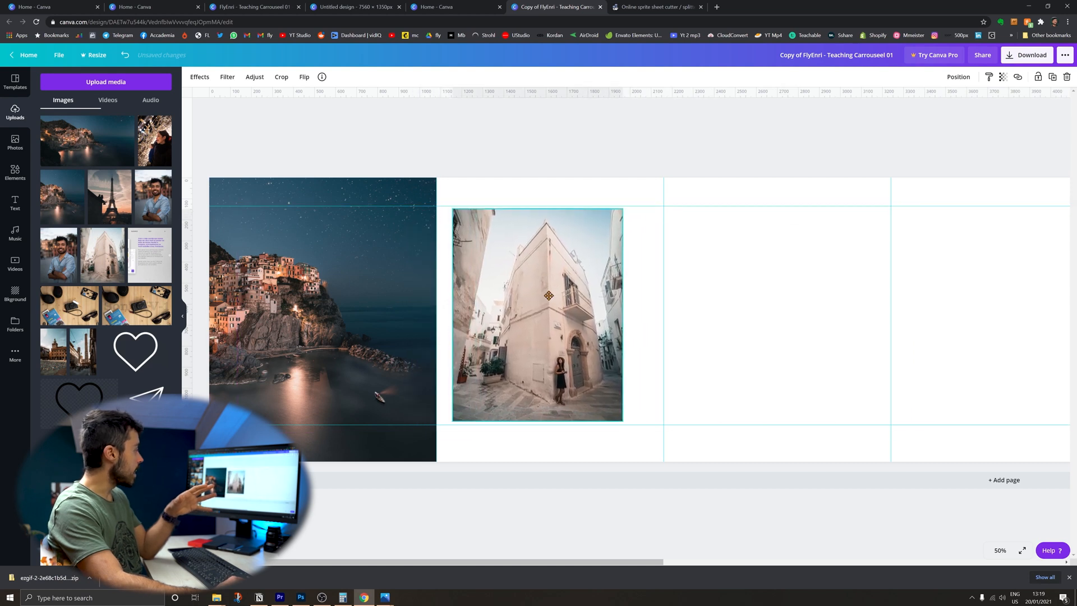
pyautogui.click(548, 296)
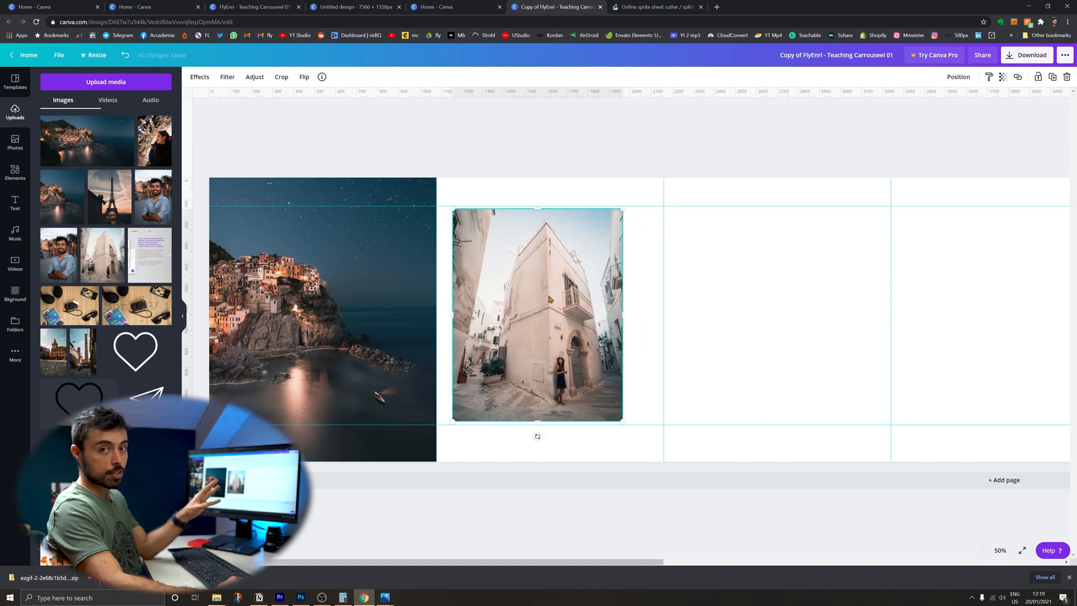
pyautogui.moveTo(537, 314); pyautogui.dragTo(529, 296)
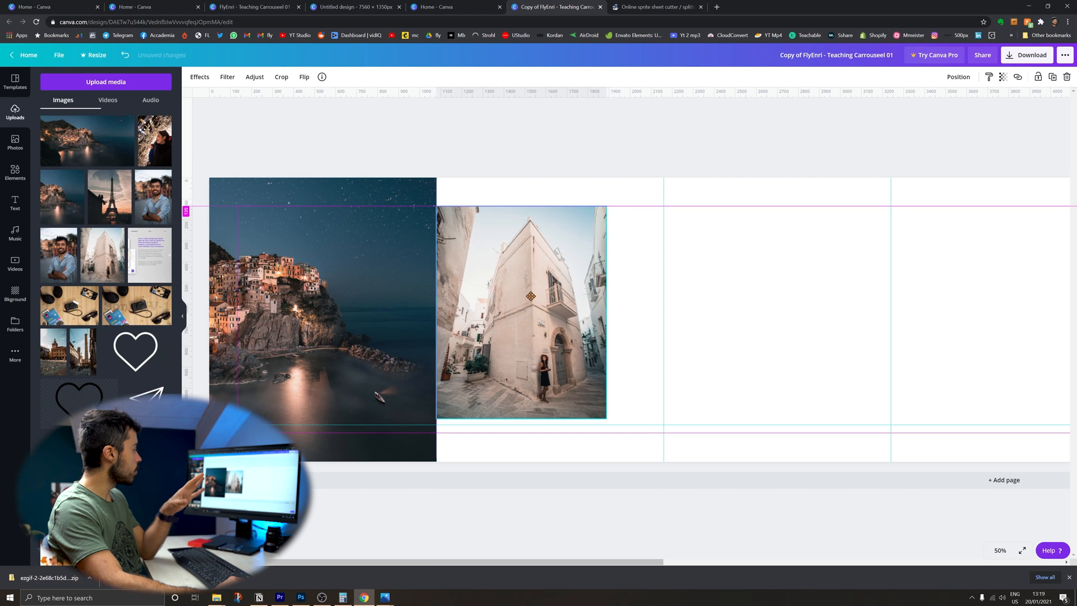
pyautogui.moveTo(530, 296); pyautogui.dragTo(526, 307)
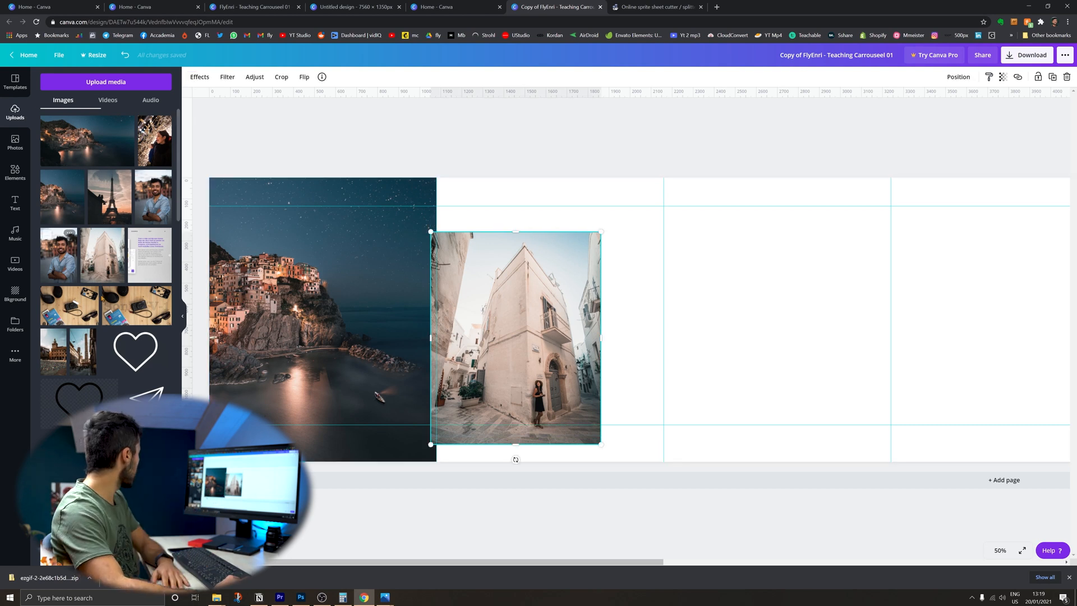
# Add the tower street, Venice canal and seaside town photos, tilted and overlapping in the row
pyautogui.scroll(-3)
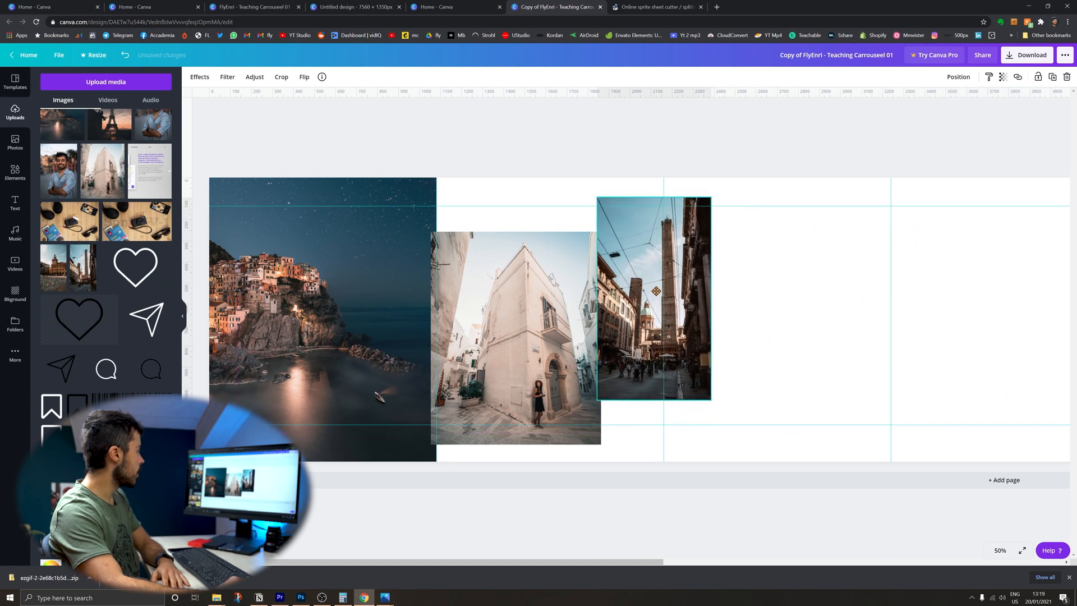
pyautogui.moveTo(656, 290); pyautogui.dragTo(652, 288)
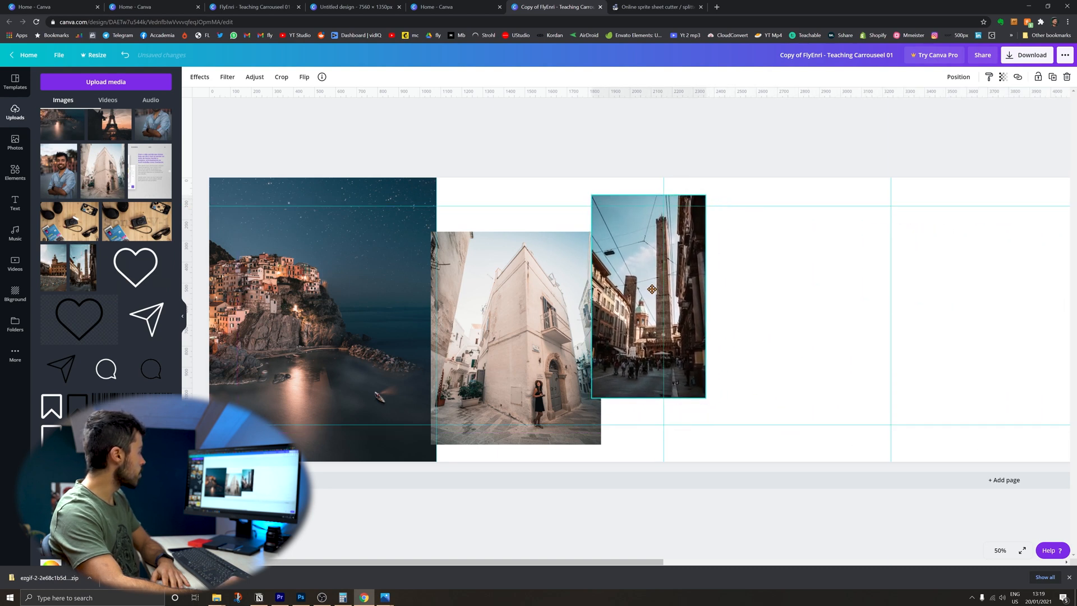
pyautogui.click(652, 289)
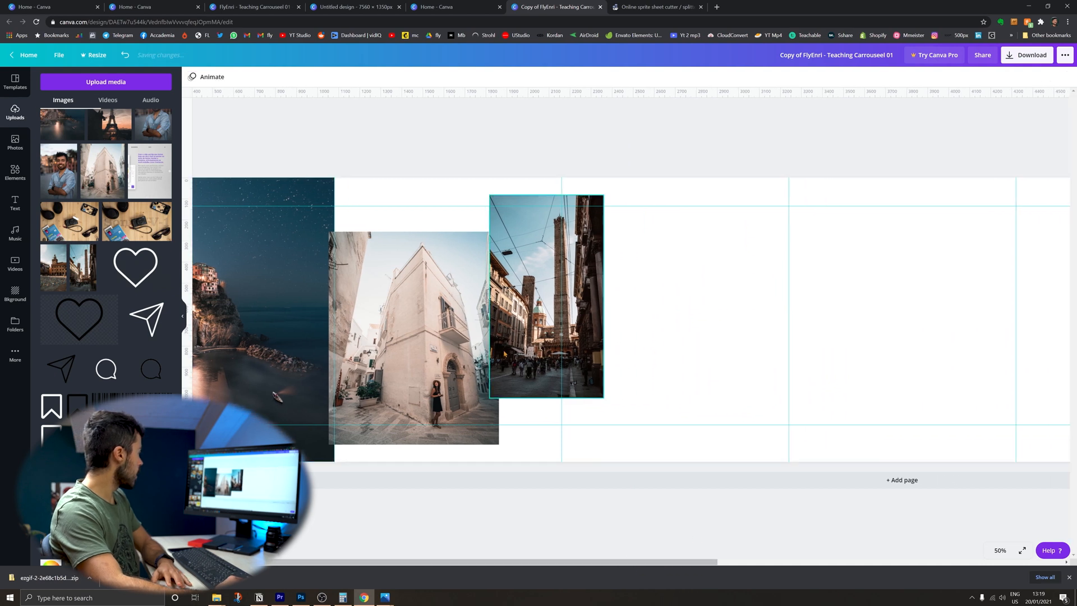
pyautogui.click(546, 301)
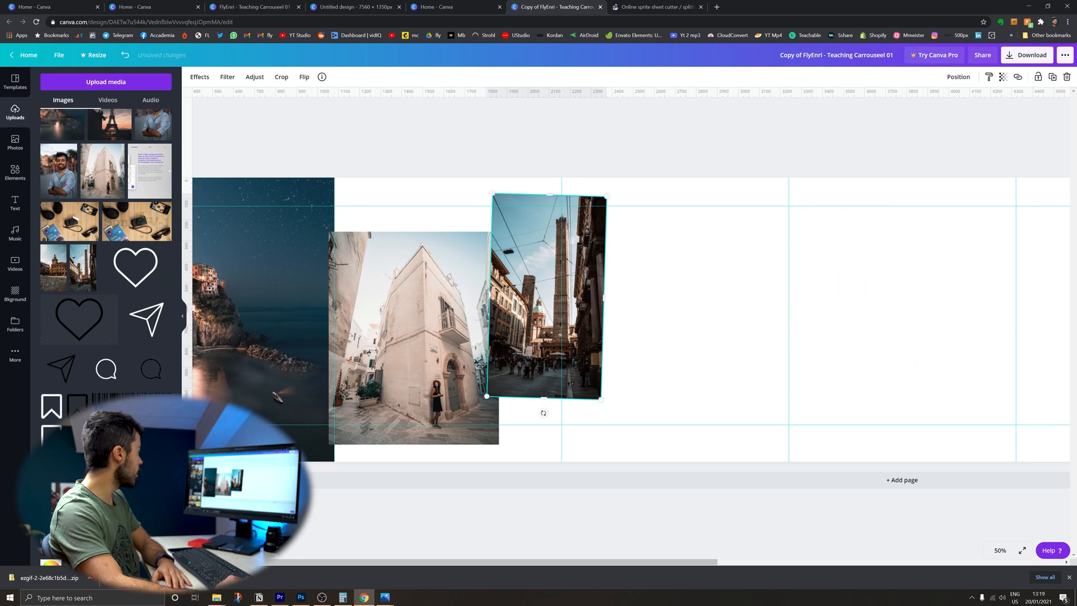
pyautogui.click(658, 342)
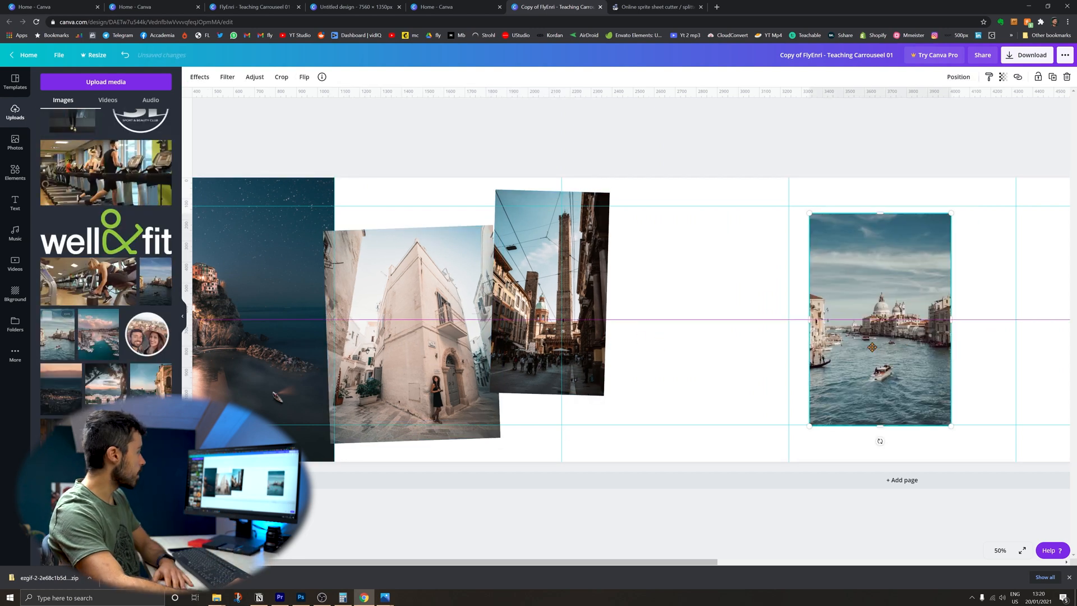
pyautogui.moveTo(879, 320); pyautogui.dragTo(814, 292)
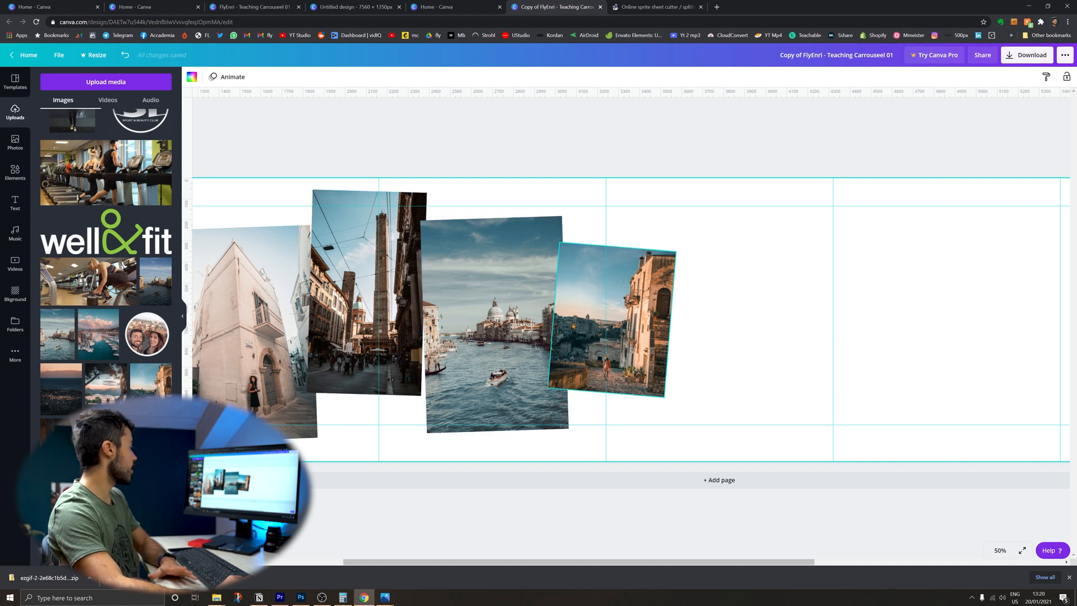
pyautogui.click(613, 319)
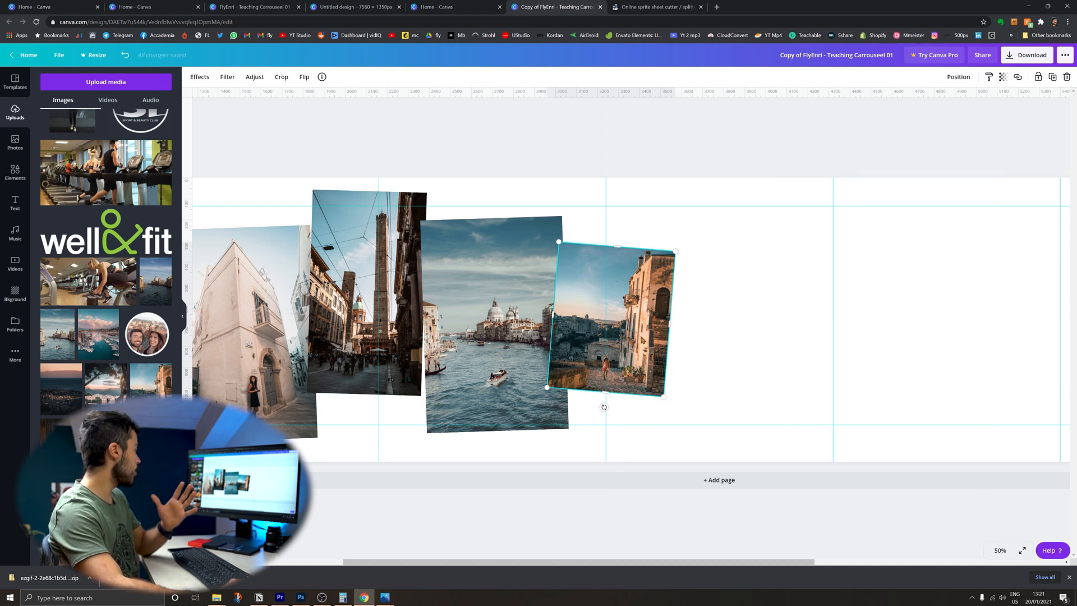
pyautogui.moveTo(644, 321); pyautogui.dragTo(627, 337)
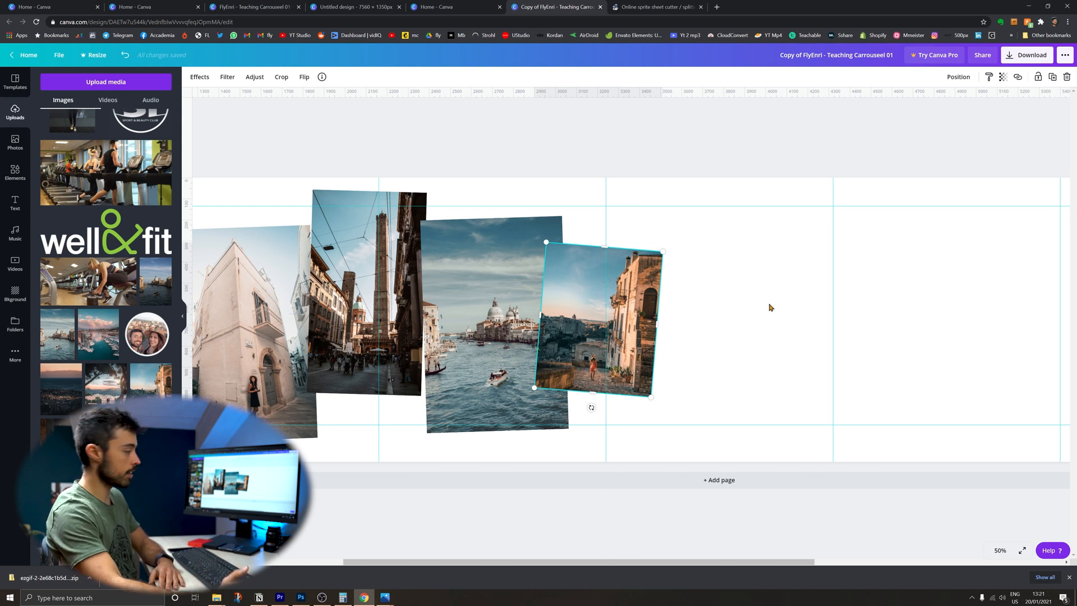
pyautogui.moveTo(683, 350)
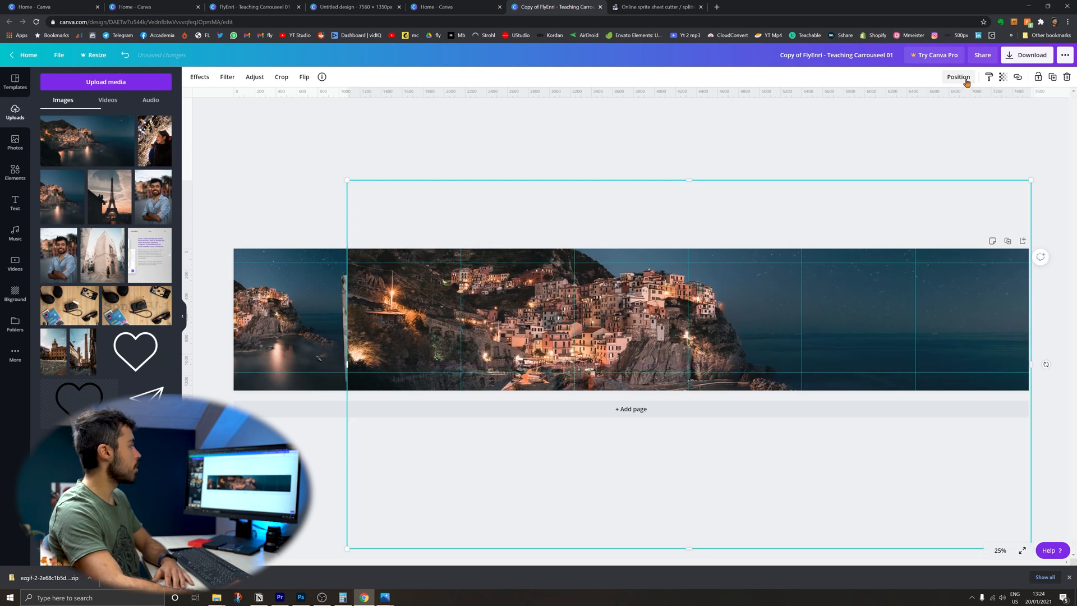
# Send the stretched coastal photo to the back and blur it fully
pyautogui.click(958, 77)
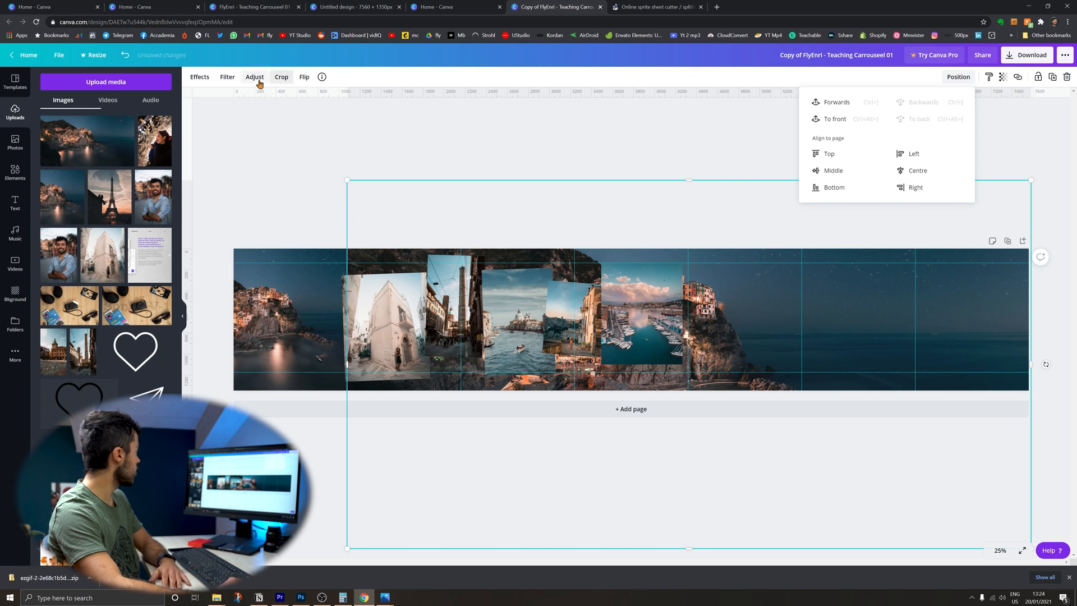
pyautogui.click(254, 77)
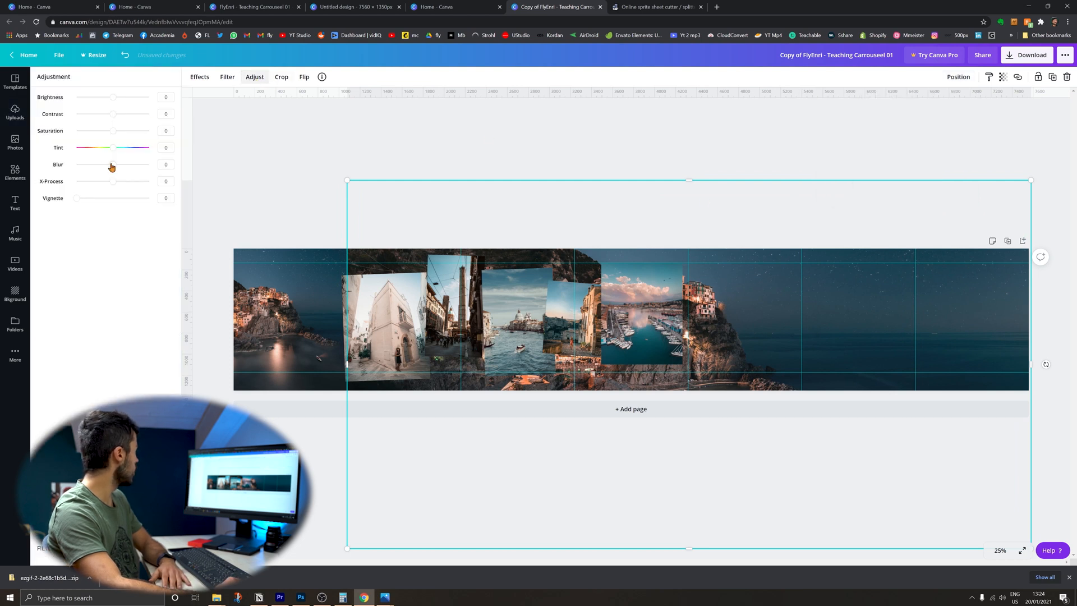
pyautogui.moveTo(113, 164); pyautogui.dragTo(149, 164)
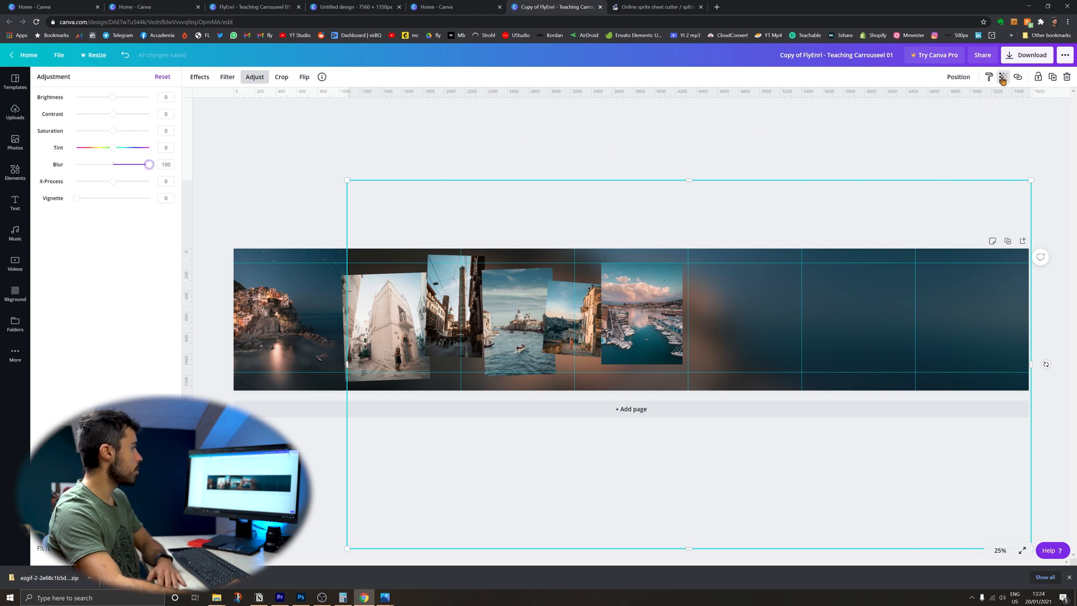
pyautogui.click(1006, 77)
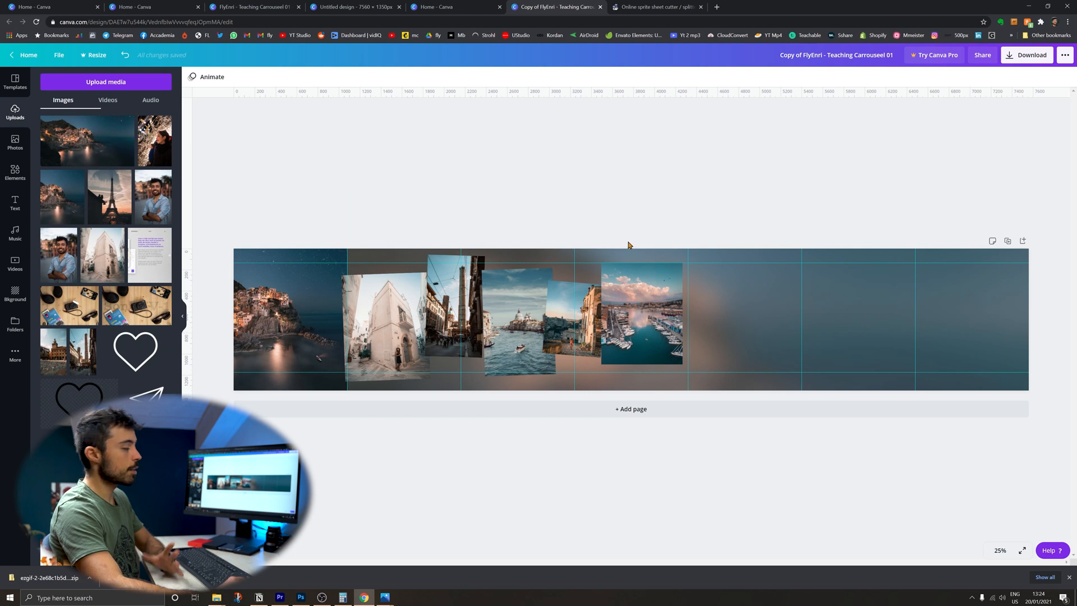
pyautogui.click(515, 322)
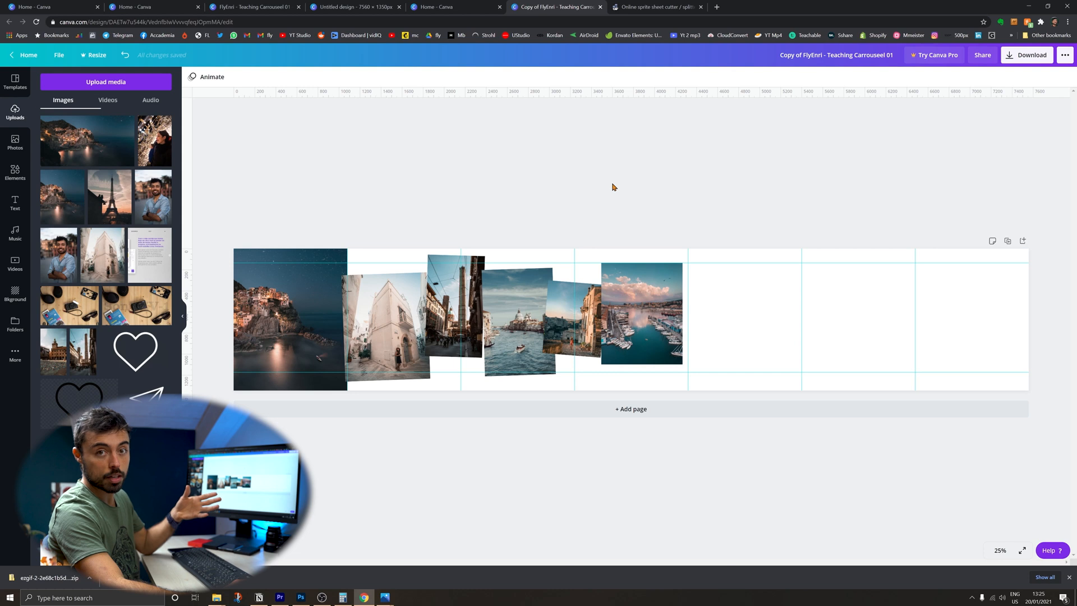
# Apply a wood plank background texture and soften it with slight blur
pyautogui.click(15, 292)
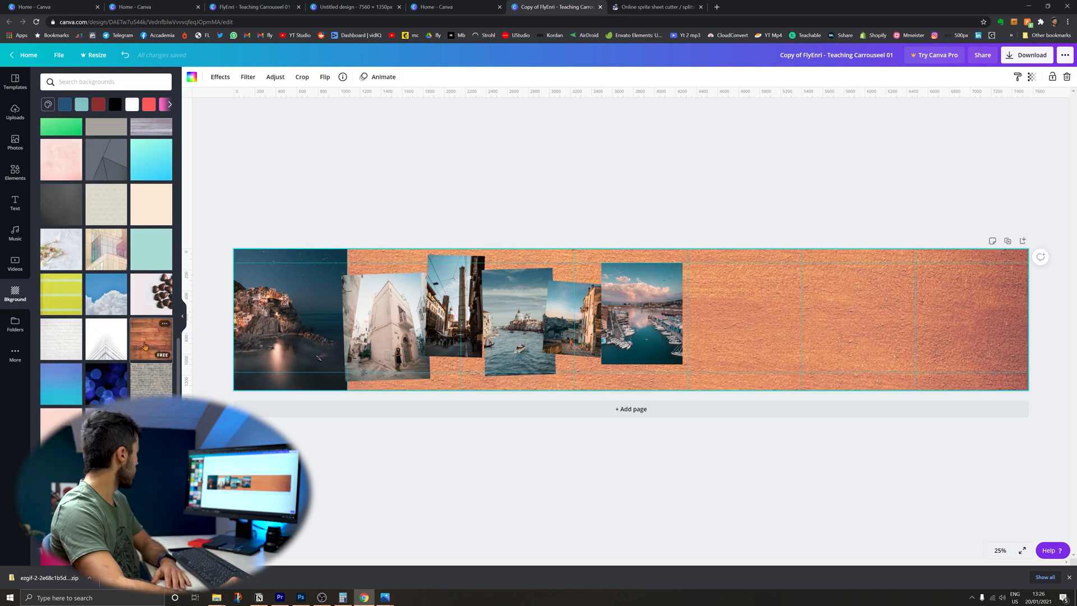
pyautogui.click(275, 76)
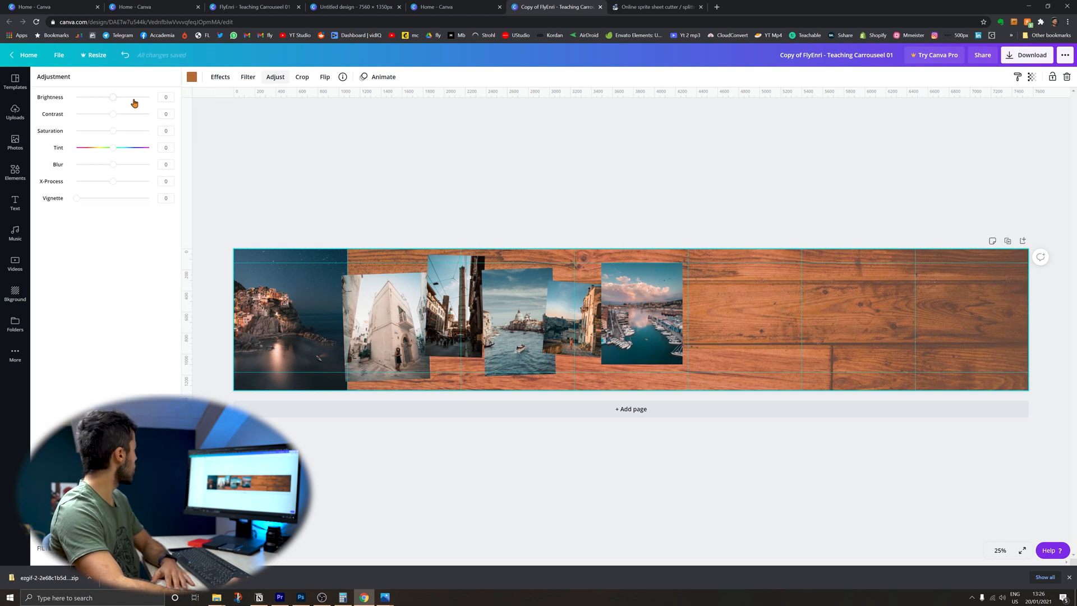
pyautogui.moveTo(112, 113); pyautogui.dragTo(108, 113)
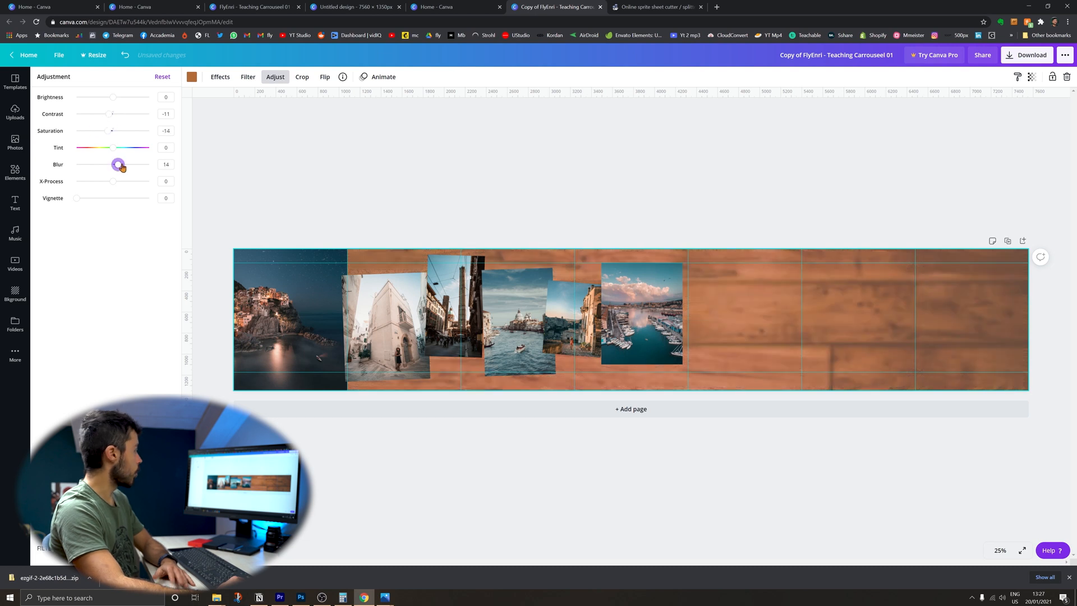
pyautogui.moveTo(369, 161)
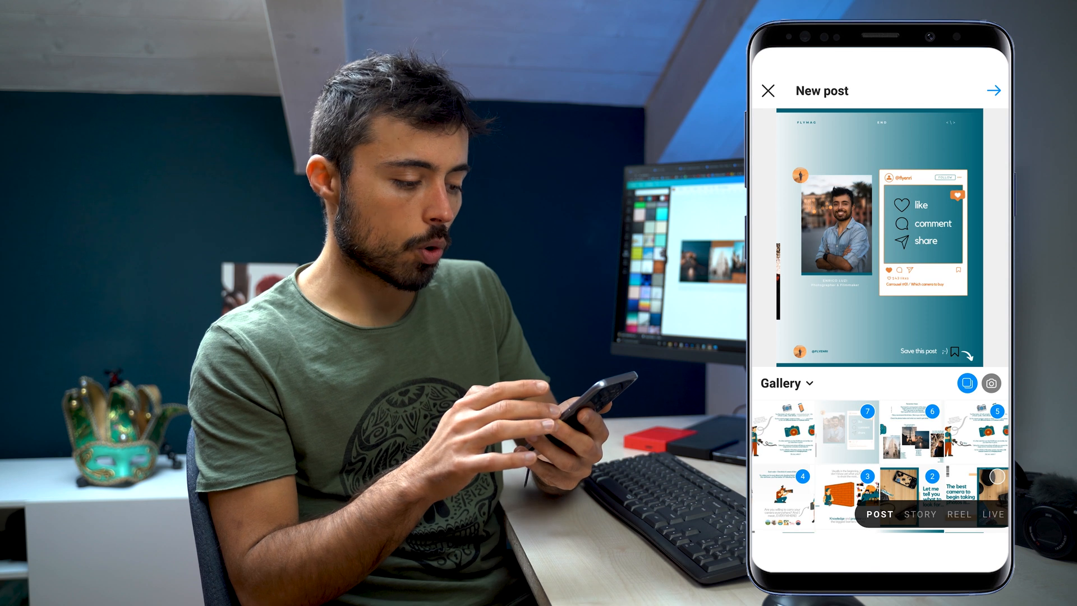
# Advance the selected carousel slides through Next to the caption and sharing screen
pyautogui.click(993, 91)
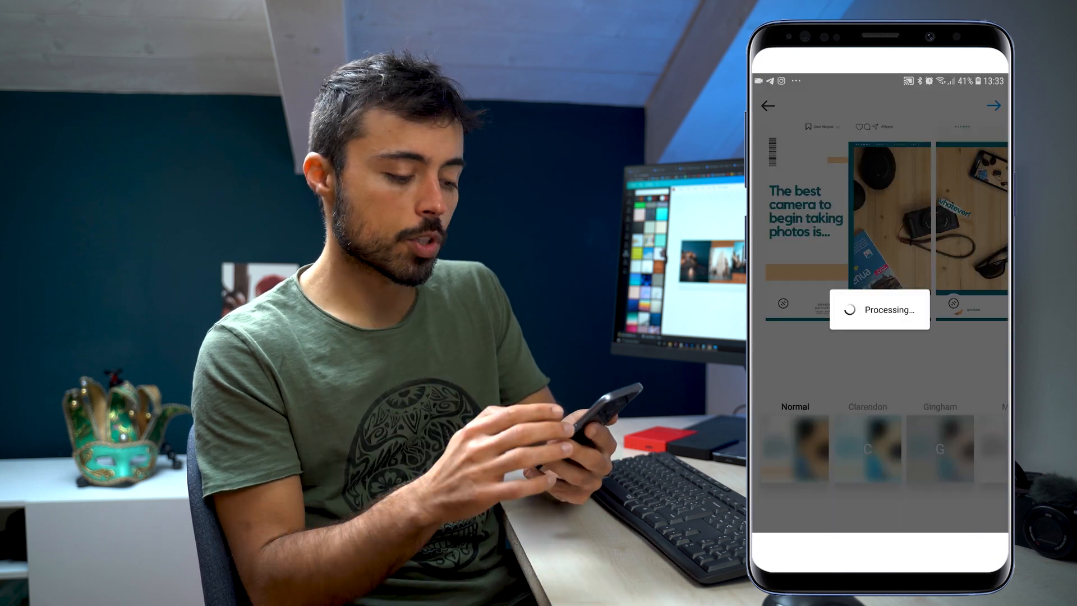
pyautogui.click(993, 105)
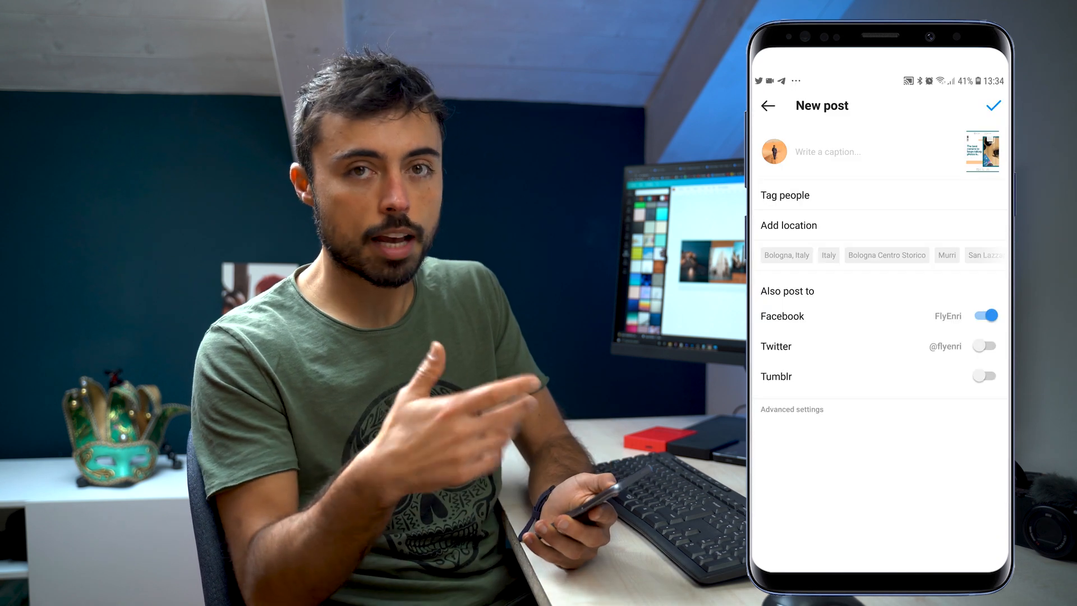